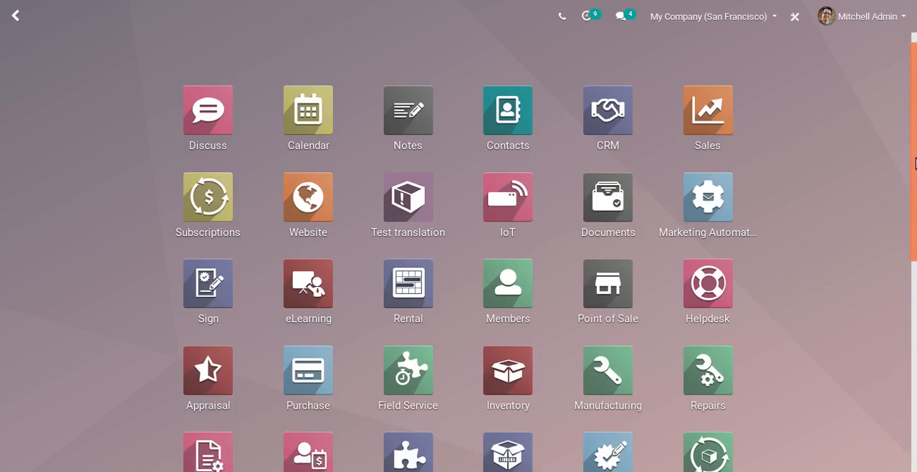
Step: Open the eLearning app and the Basics of Gardening course
{"action": "scroll", "scroll_direction": "up", "scroll_amount": 3}
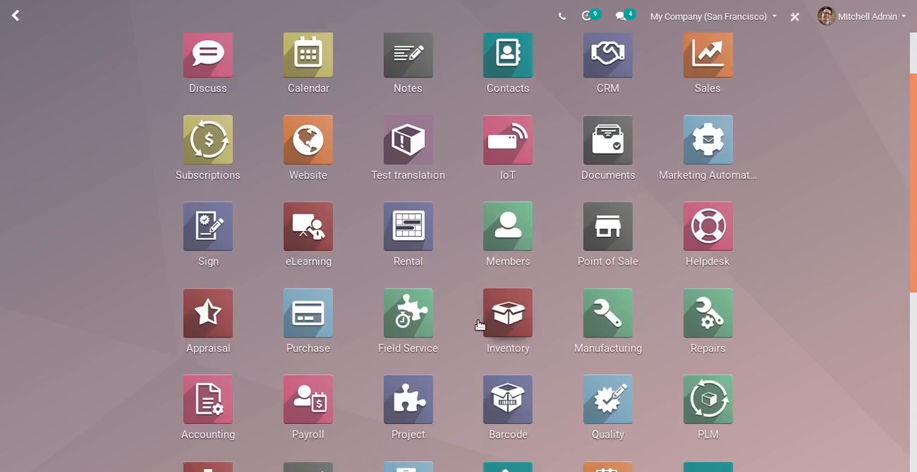
{"action": "scroll", "scroll_direction": "down", "scroll_amount": 3}
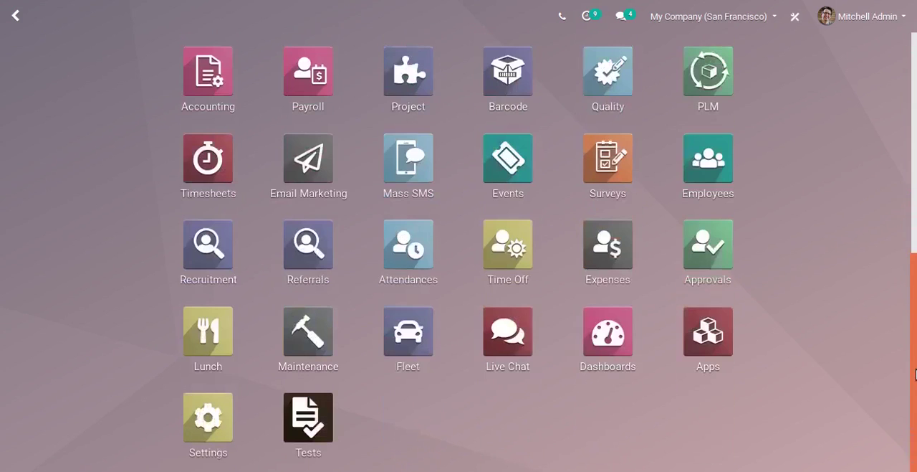
{"action": "mouse_move", "coordinate": [393, 146]}
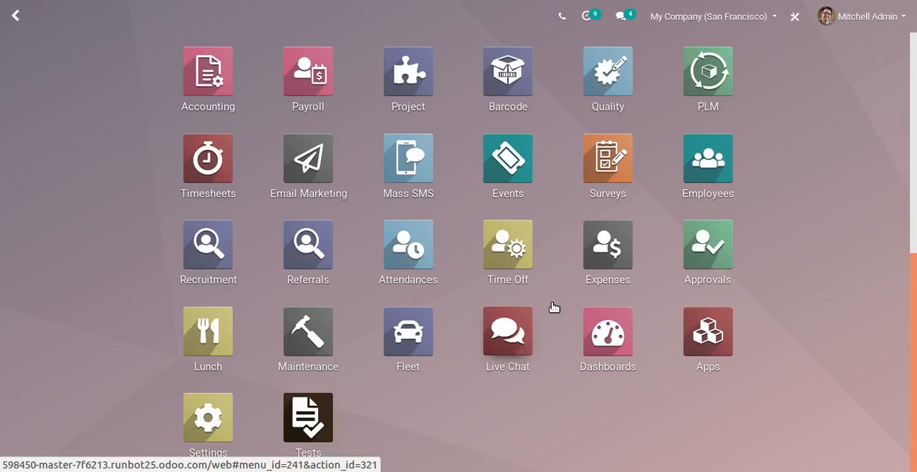
{"action": "scroll", "scroll_direction": "up", "scroll_amount": 3}
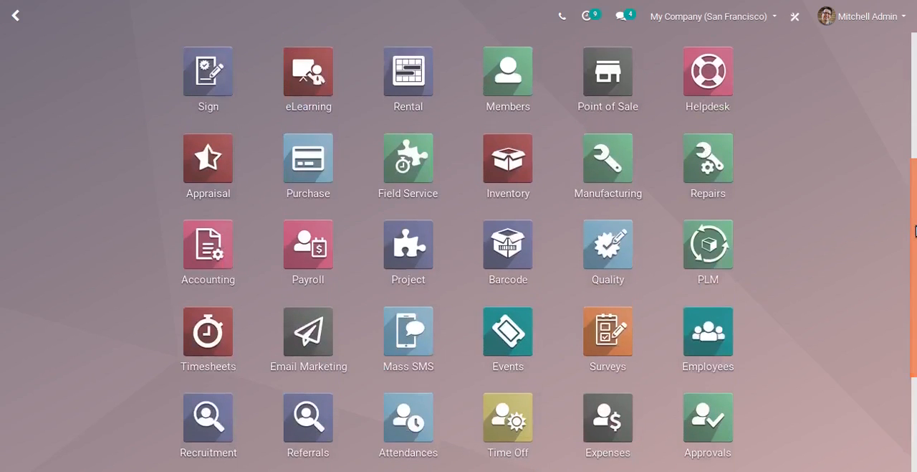
{"action": "left_click", "coordinate": [307, 78]}
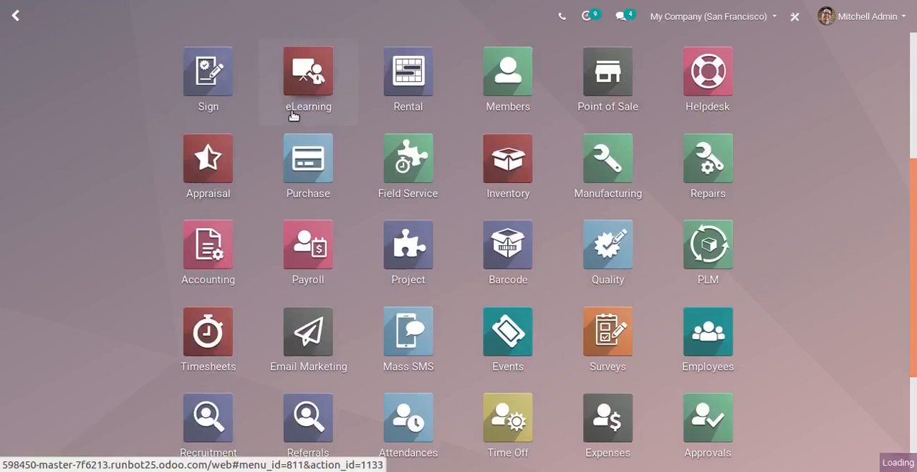
{"action": "left_click", "coordinate": [307, 68]}
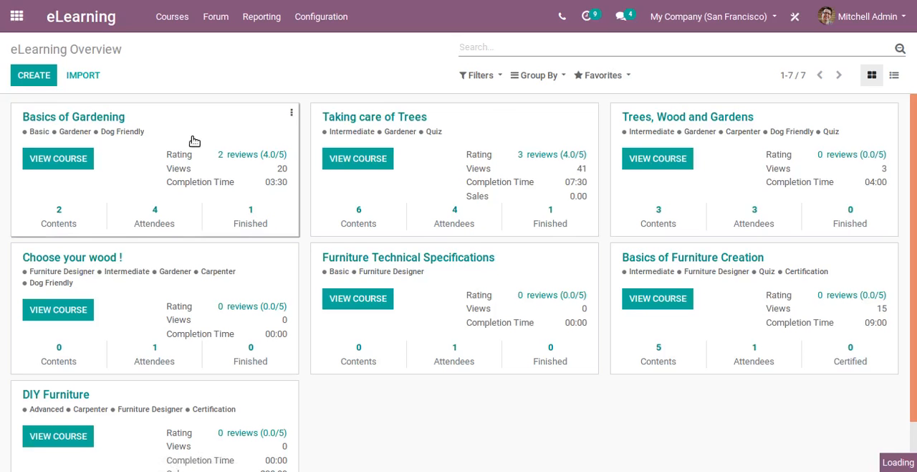
{"action": "left_click", "coordinate": [73, 116]}
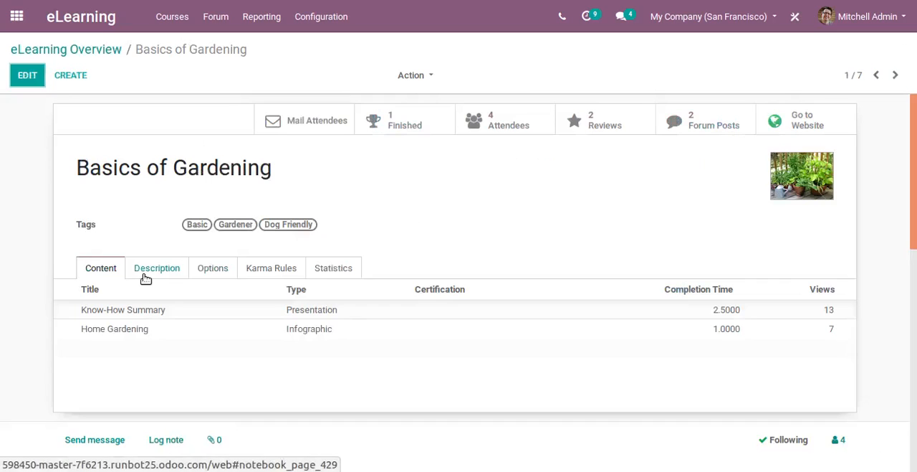
Step: Review the course's Options and Description, then return to the overview of seven courses
{"action": "left_click", "coordinate": [212, 267]}
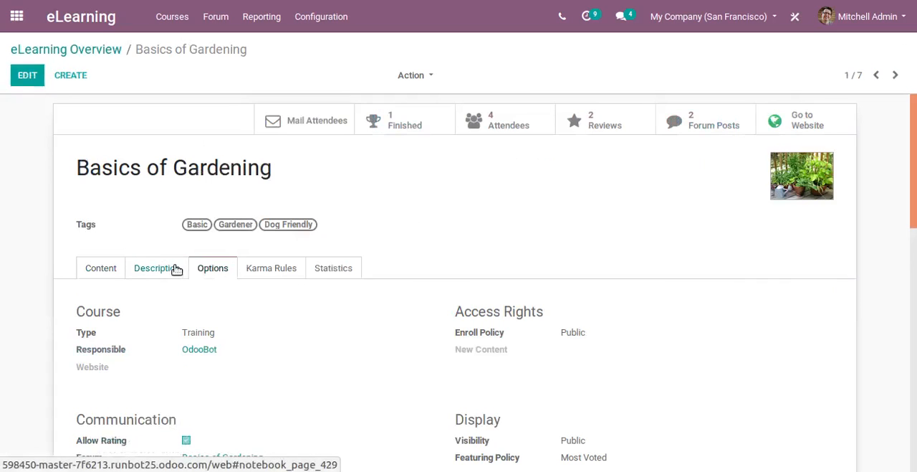
{"action": "left_click", "coordinate": [156, 266]}
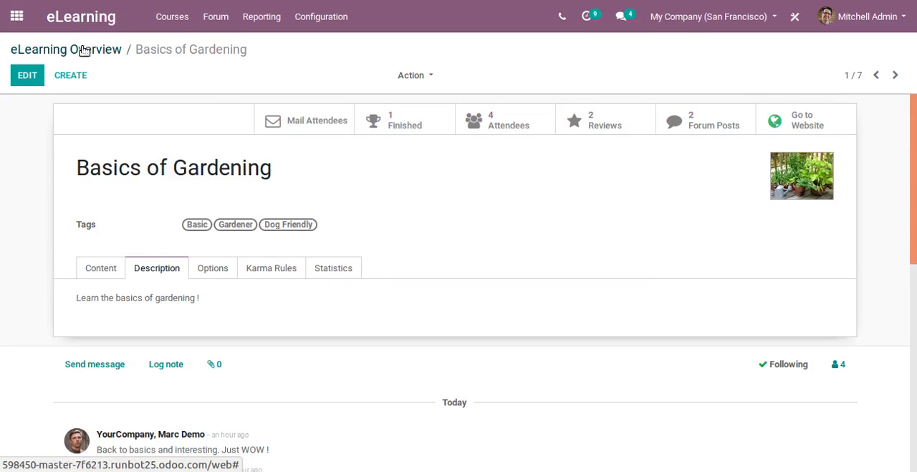
{"action": "left_click", "coordinate": [66, 48]}
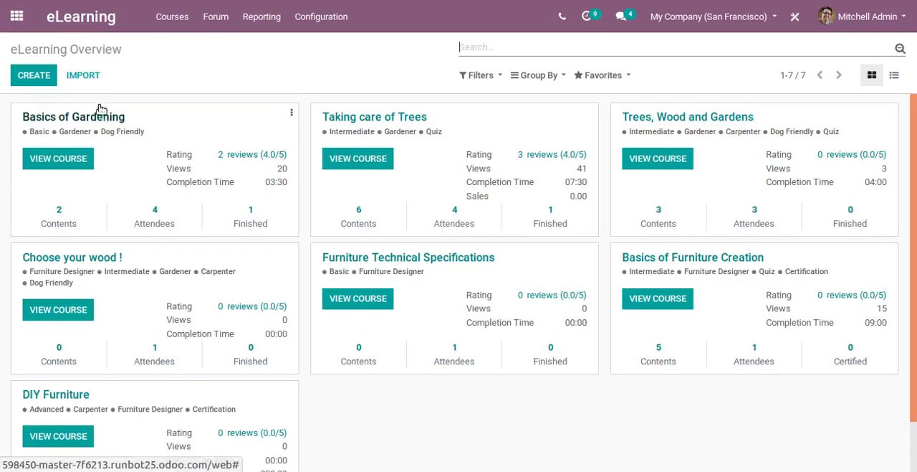
Step: View the Rental app's orders list with three Deco Addict orders, then return to the apps grid
{"action": "left_click", "coordinate": [17, 16]}
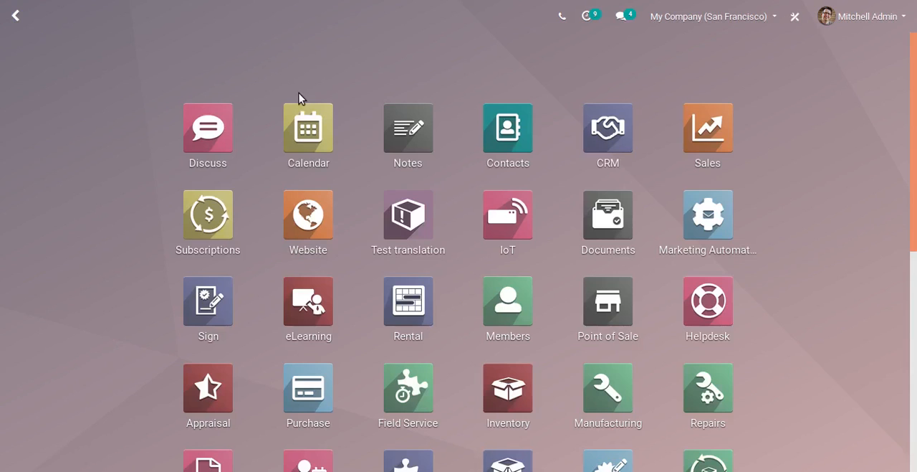
{"action": "left_click", "coordinate": [408, 301]}
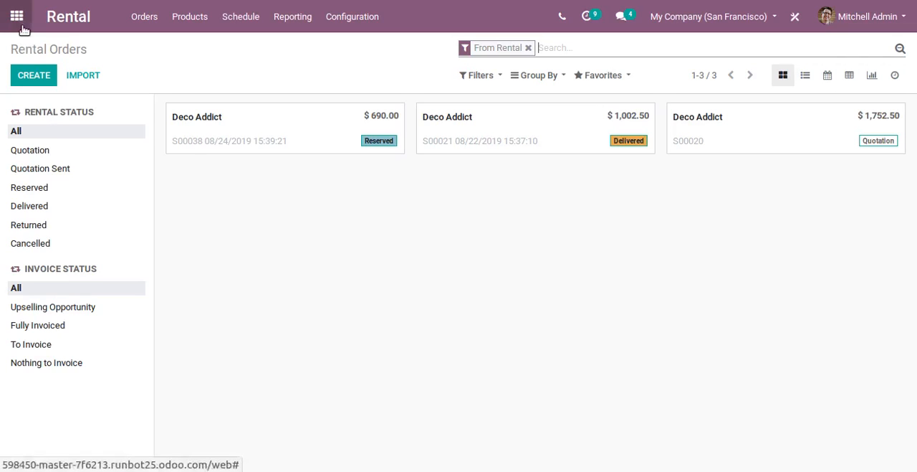
{"action": "left_click", "coordinate": [17, 16]}
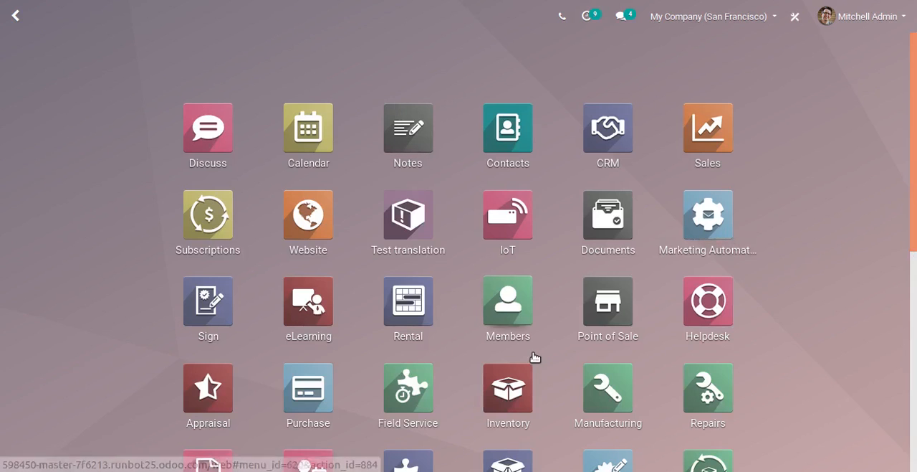
{"action": "left_click", "coordinate": [407, 387]}
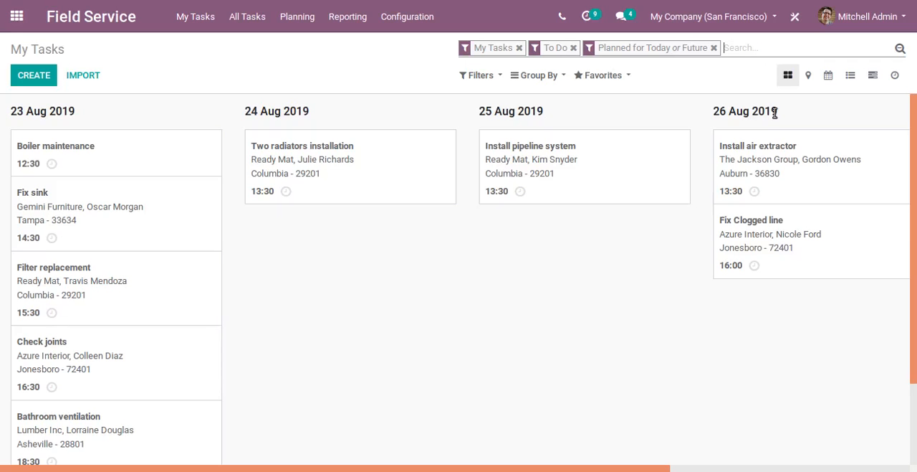
{"action": "mouse_move", "coordinate": [381, 169]}
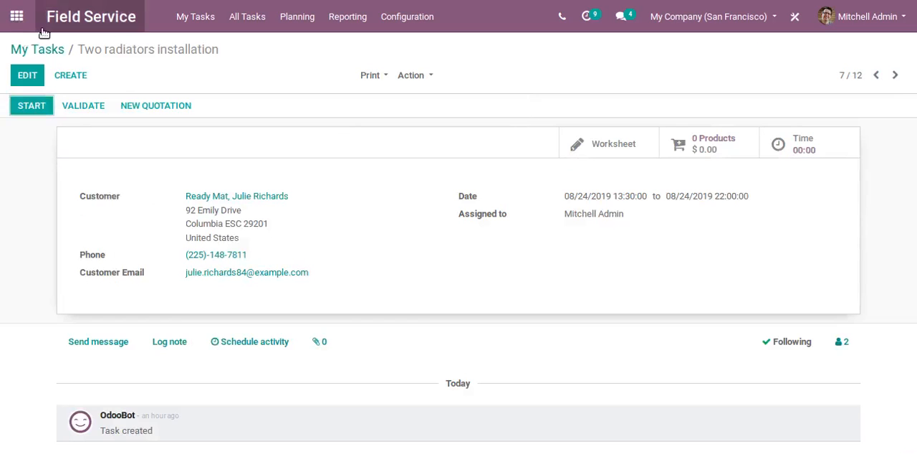
{"action": "left_click", "coordinate": [37, 49]}
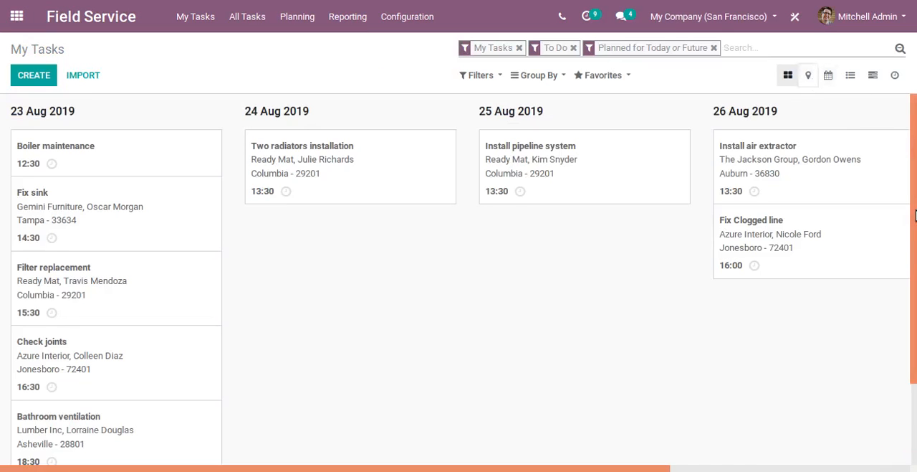
{"action": "left_click", "coordinate": [809, 75]}
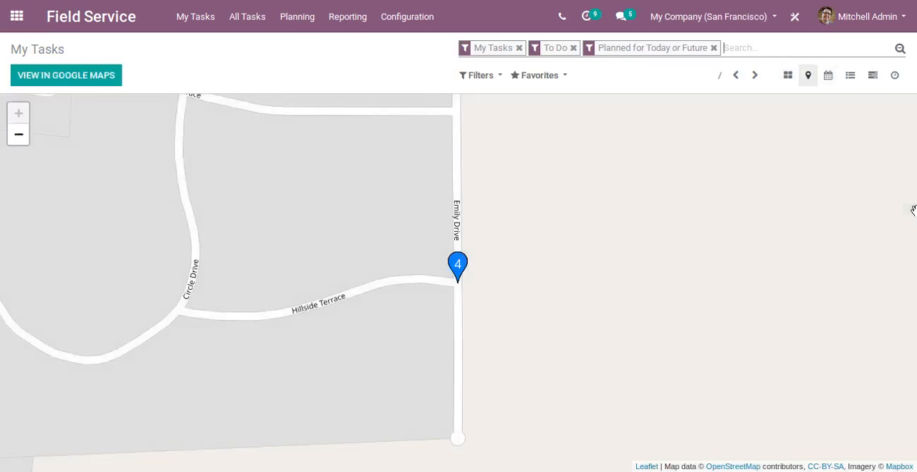
{"action": "left_click", "coordinate": [458, 265]}
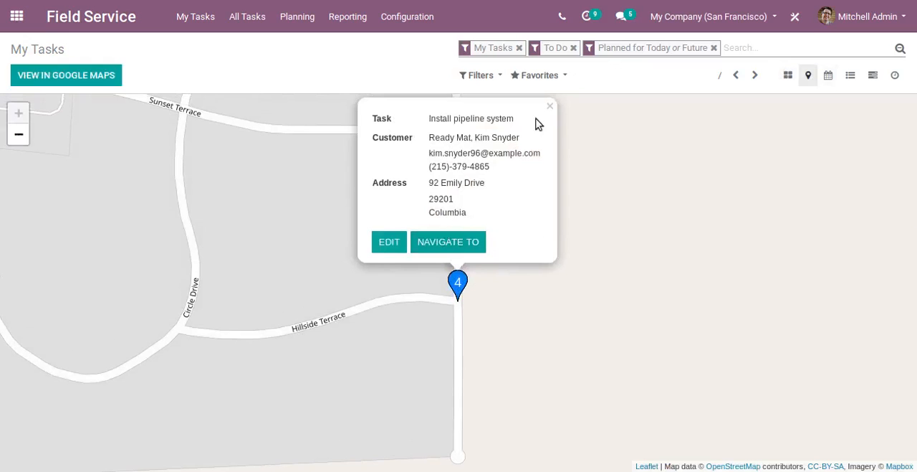
{"action": "left_click", "coordinate": [551, 106]}
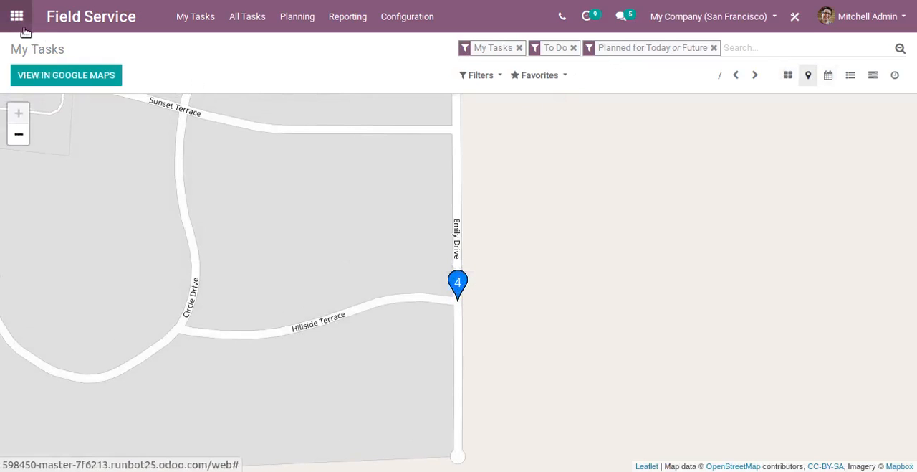
{"action": "left_click", "coordinate": [17, 15]}
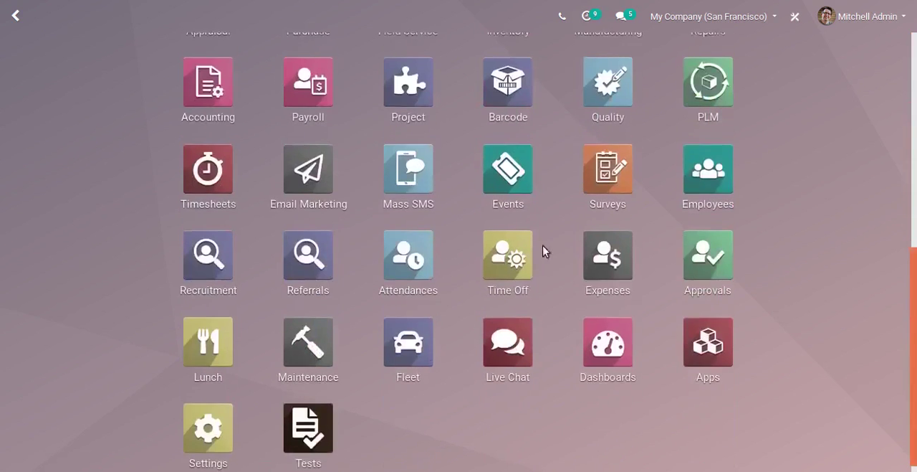
{"action": "scroll", "scroll_direction": "up", "scroll_amount": 3}
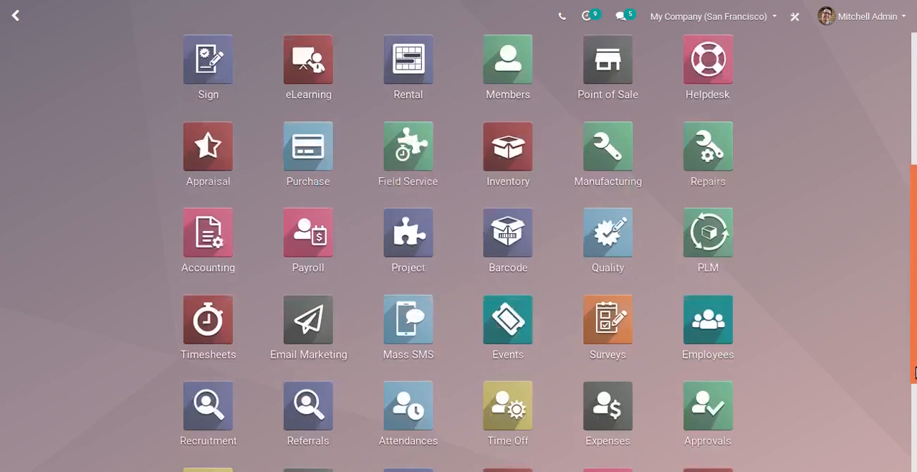
{"action": "scroll", "scroll_direction": "down", "scroll_amount": 3}
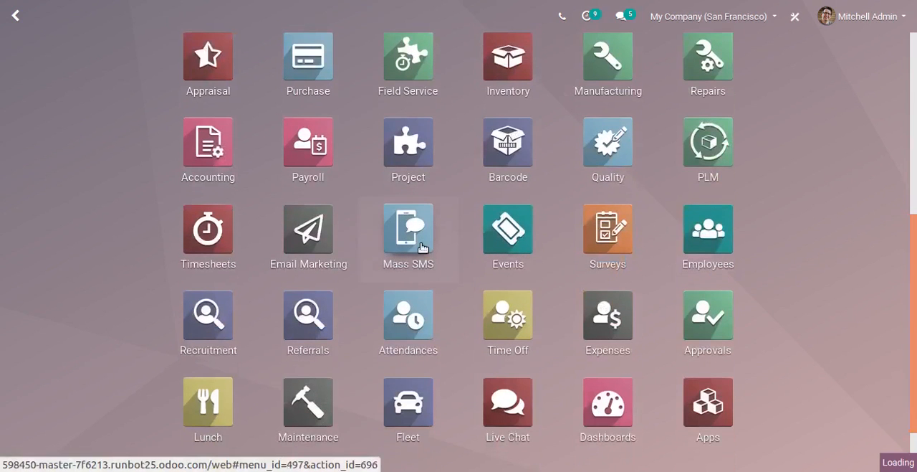
{"action": "left_click", "coordinate": [407, 236]}
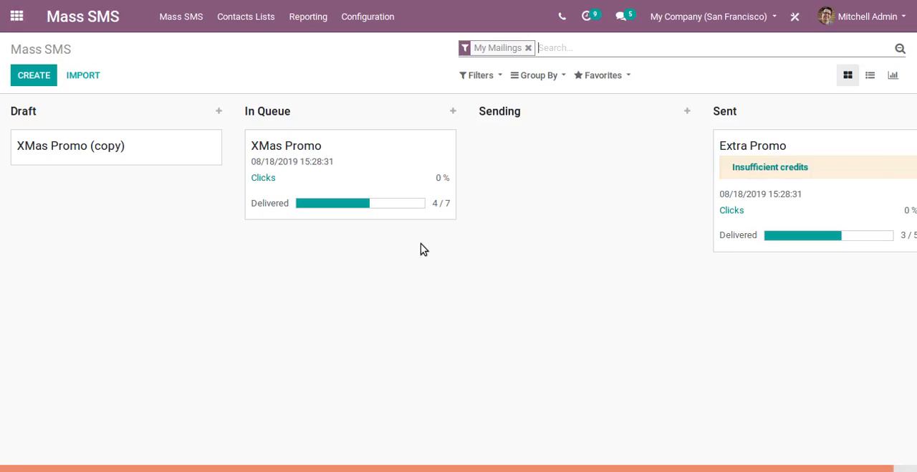
{"action": "mouse_move", "coordinate": [770, 179]}
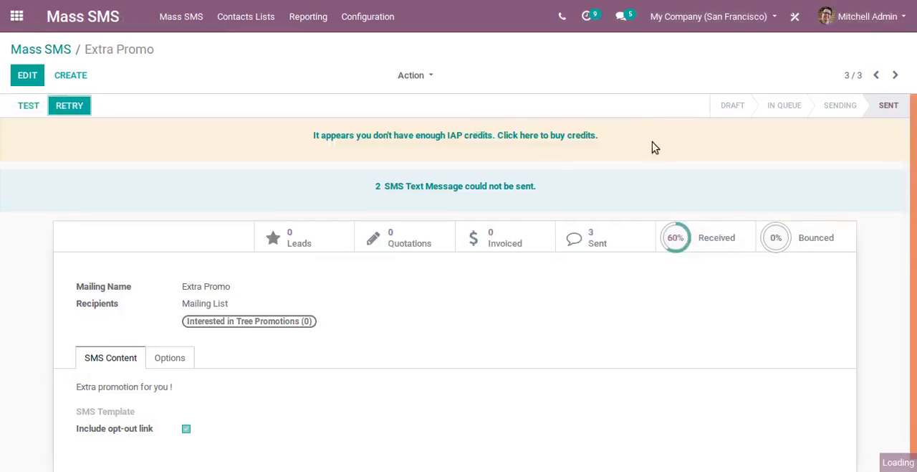
{"action": "left_click", "coordinate": [17, 16]}
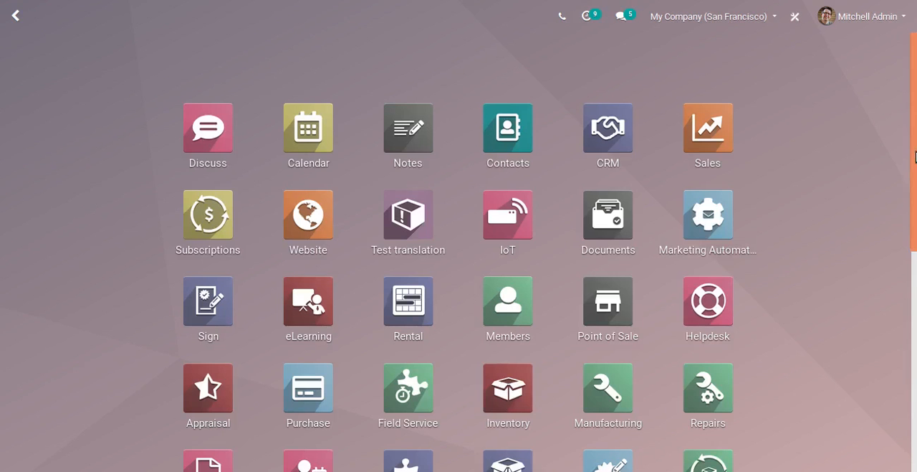
{"action": "scroll", "scroll_direction": "down", "scroll_amount": 3}
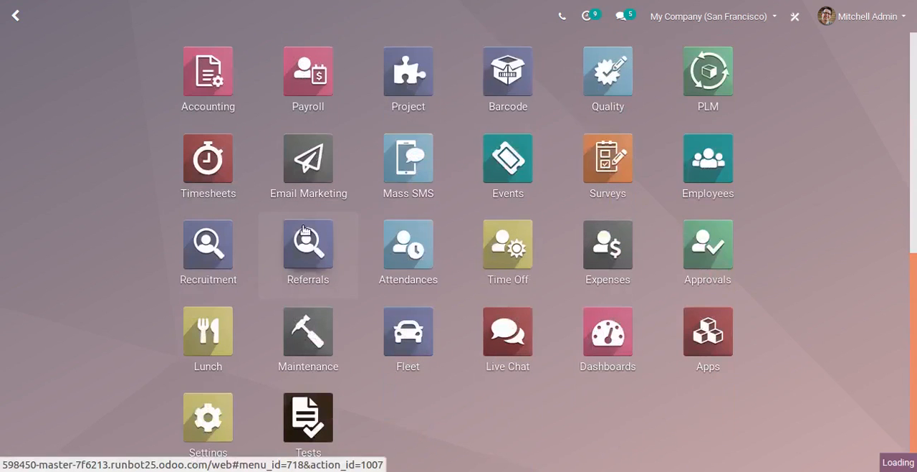
{"action": "left_click", "coordinate": [307, 244]}
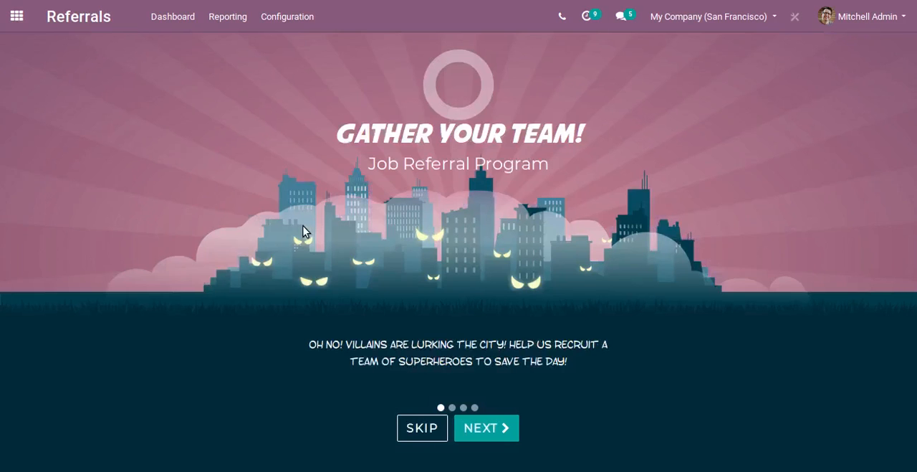
{"action": "left_click", "coordinate": [486, 427]}
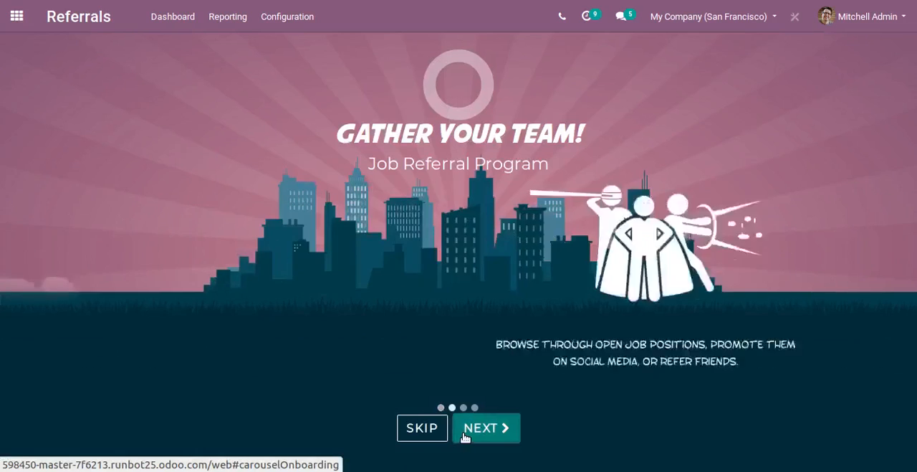
{"action": "left_click", "coordinate": [484, 427]}
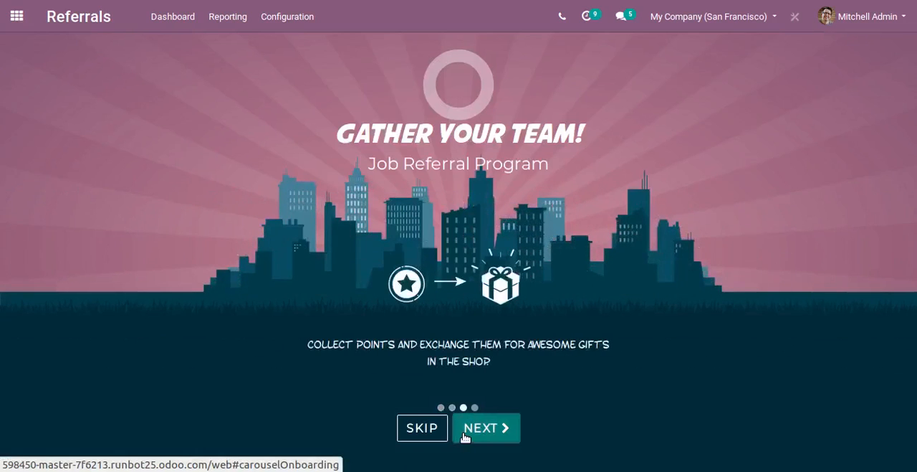
{"action": "left_click", "coordinate": [485, 427]}
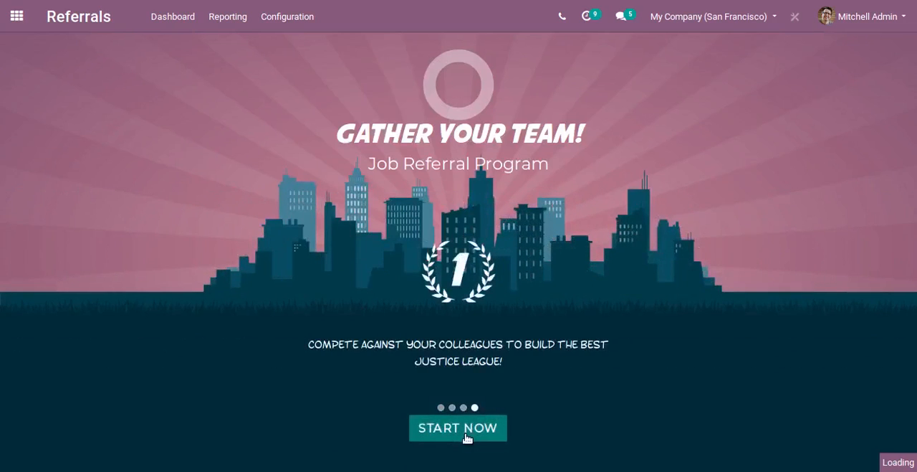
{"action": "left_click", "coordinate": [459, 427]}
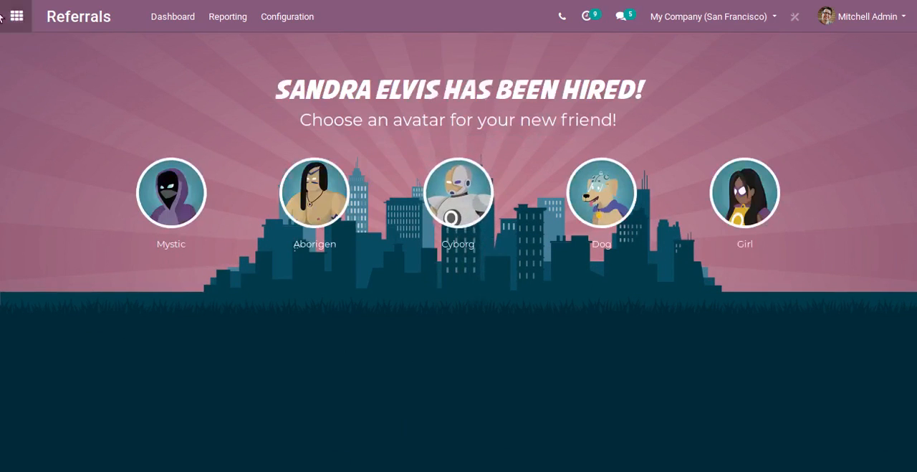
Step: Search the app menu for 'appr' and open the Approvals dashboard of eight request types
{"action": "left_click", "coordinate": [16, 16]}
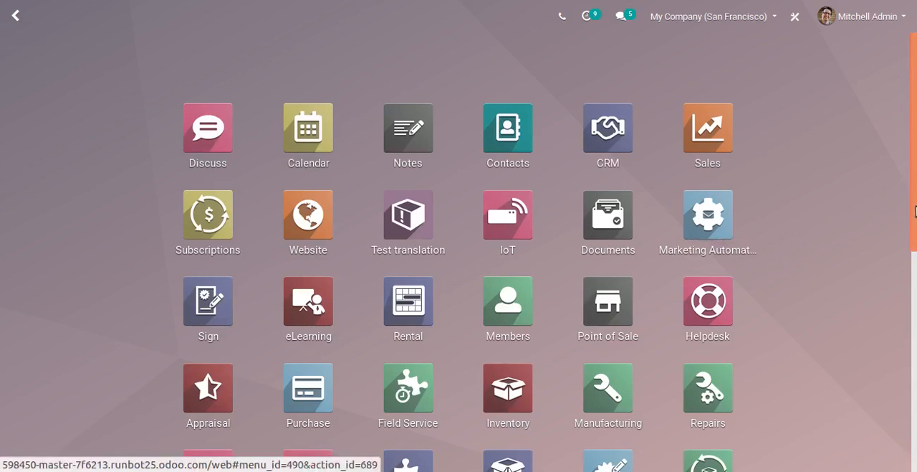
{"action": "scroll", "scroll_direction": "down", "scroll_amount": 3}
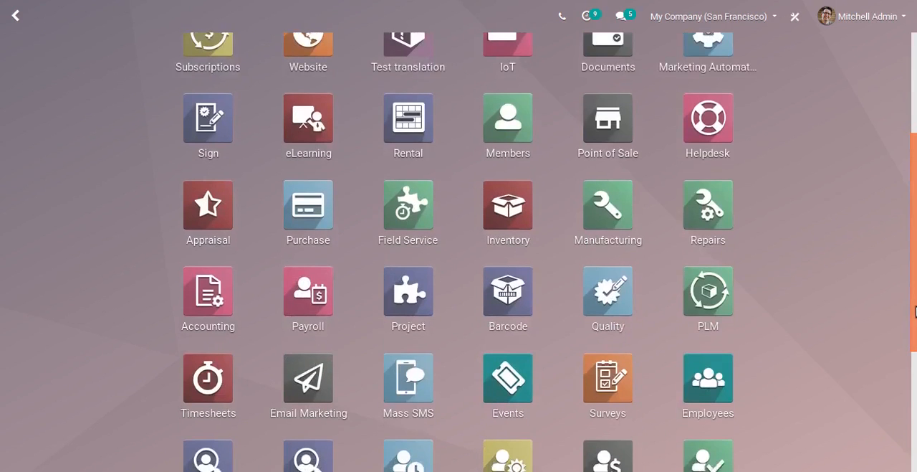
{"action": "type", "text": "appr"}
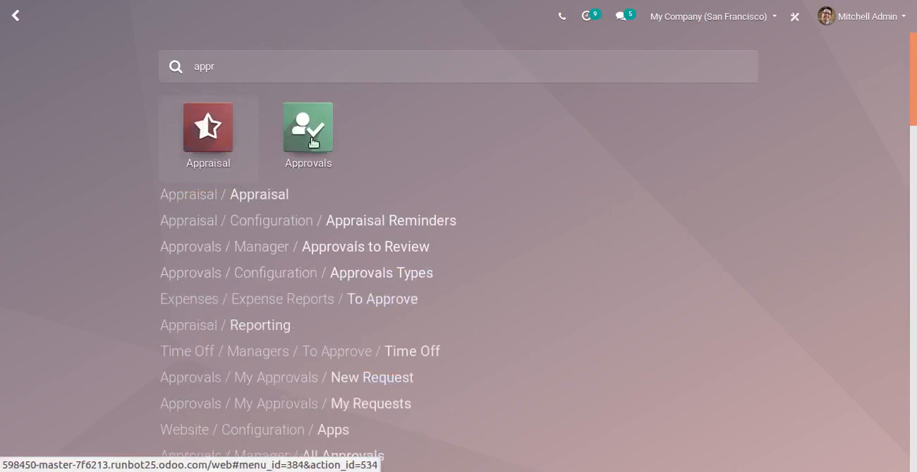
{"action": "left_click", "coordinate": [306, 127]}
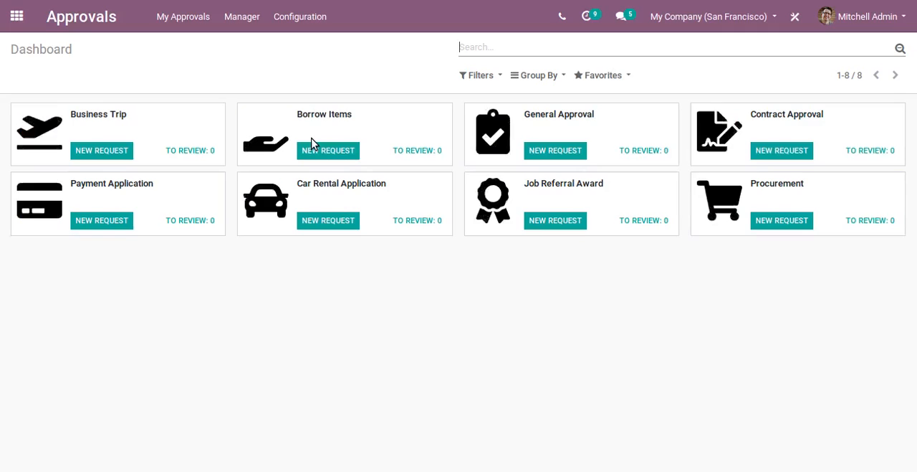
{"action": "mouse_move", "coordinate": [66, 134]}
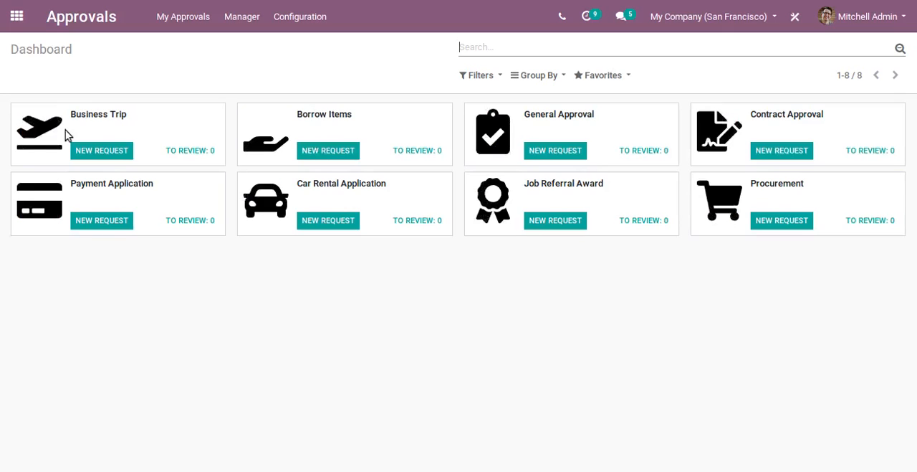
{"action": "mouse_move", "coordinate": [333, 125]}
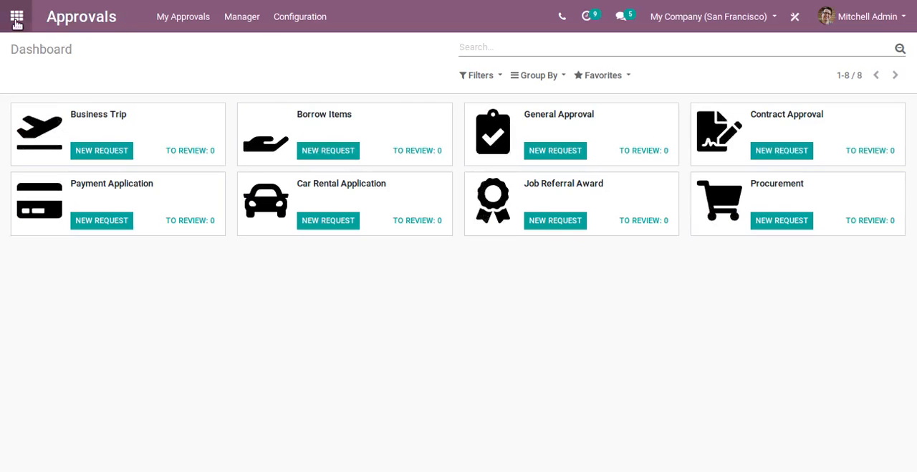
Step: Return to the home screen and scroll down through the installed apps grid
{"action": "left_click", "coordinate": [17, 16]}
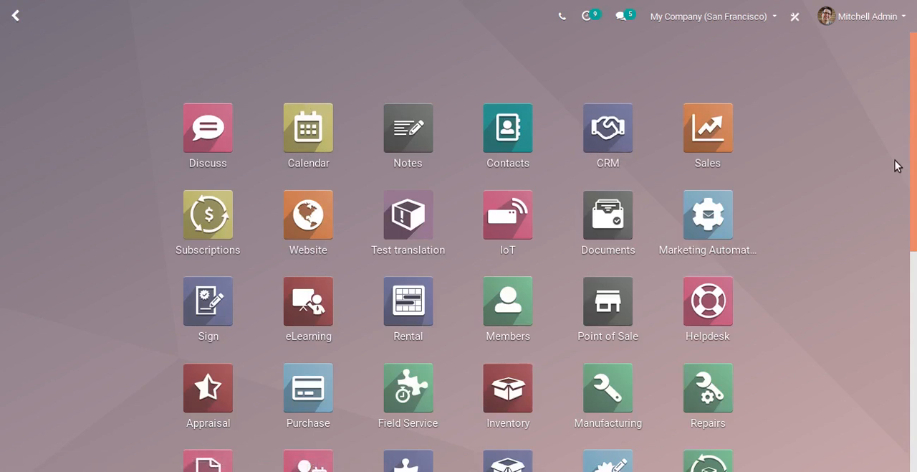
{"action": "scroll", "scroll_direction": "down", "scroll_amount": 3}
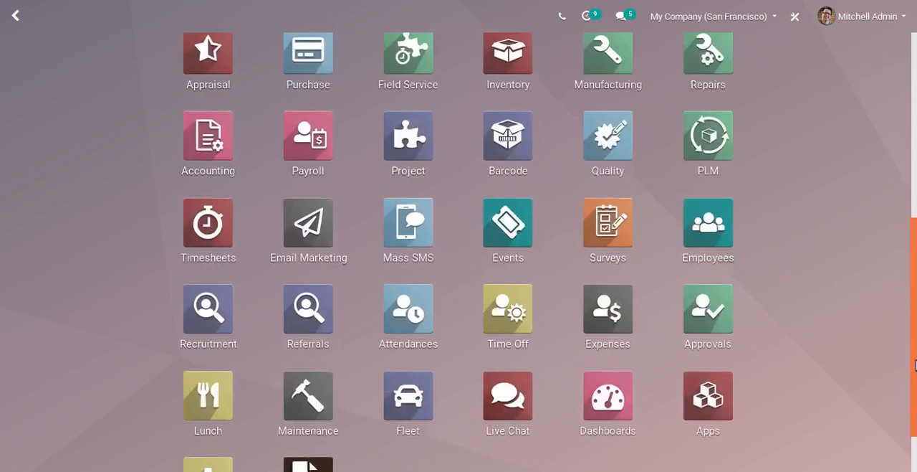
{"action": "scroll", "scroll_direction": "down", "scroll_amount": 3}
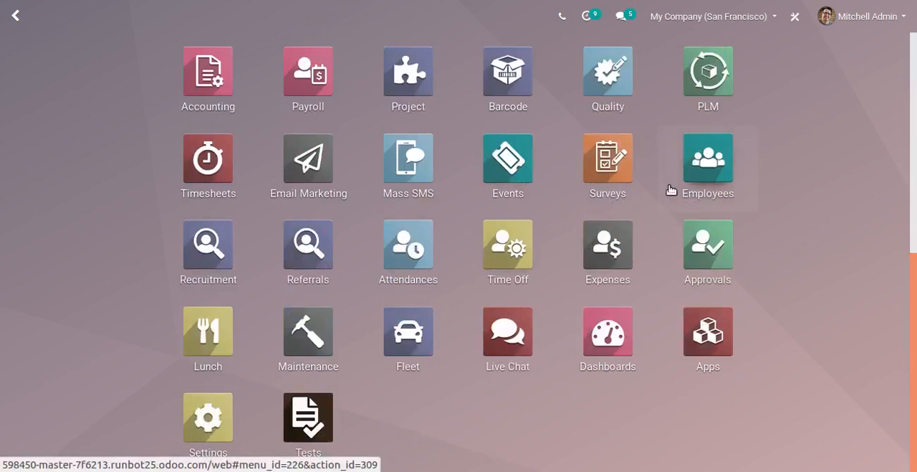
{"action": "mouse_move", "coordinate": [408, 158]}
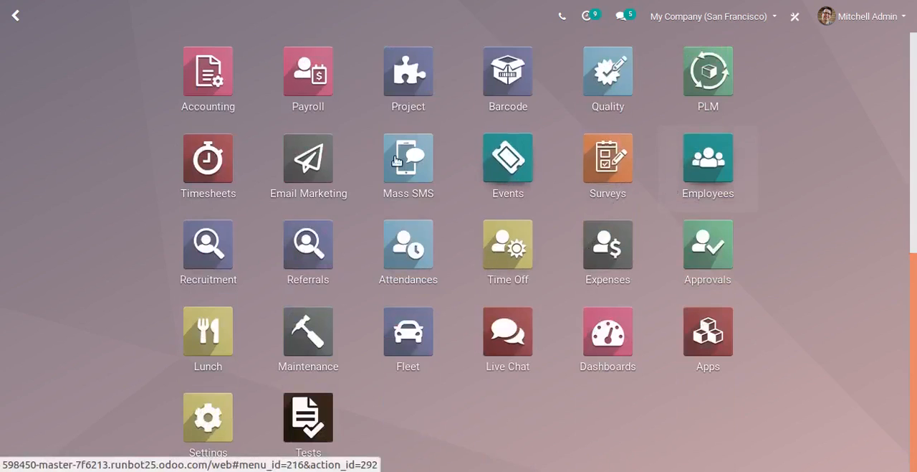
Step: Open Employees and view Abigail Peterson's record with her resume and skills
{"action": "left_click", "coordinate": [708, 158]}
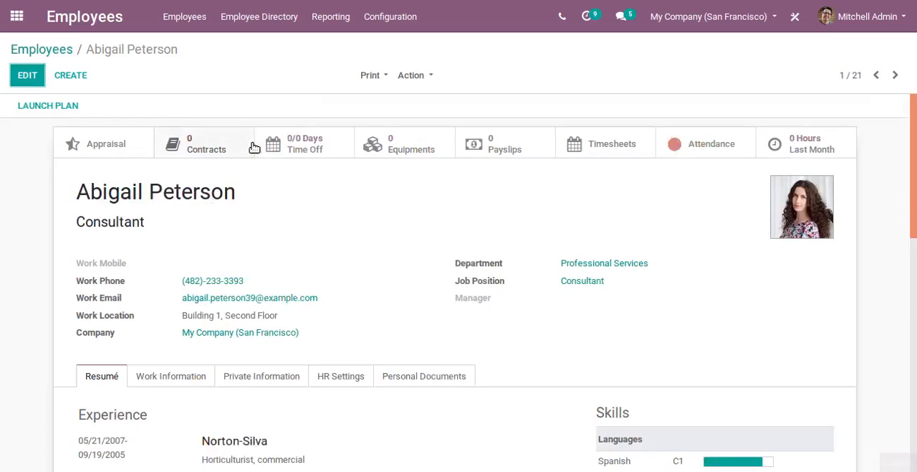
{"action": "scroll", "scroll_direction": "down", "scroll_amount": 3}
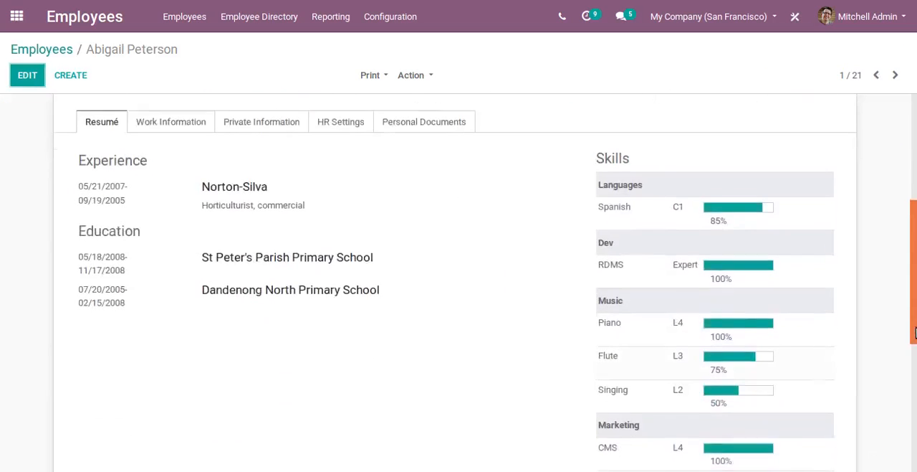
{"action": "scroll", "scroll_direction": "up", "scroll_amount": 3}
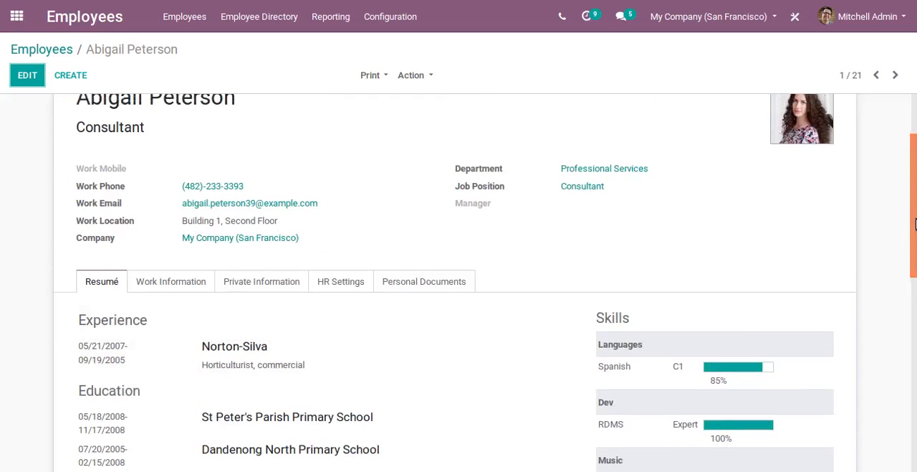
{"action": "mouse_move", "coordinate": [43, 32]}
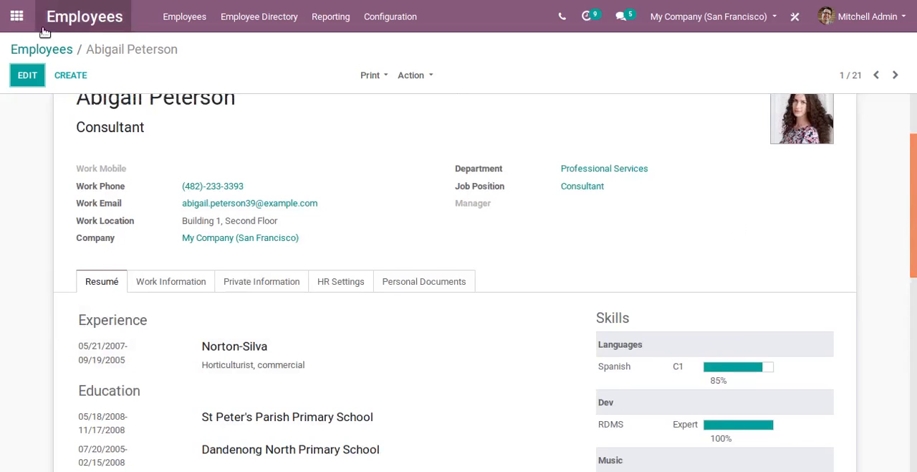
Step: Open the Apps catalog via the home search and filter modules by 'skills'
{"action": "left_click", "coordinate": [17, 16]}
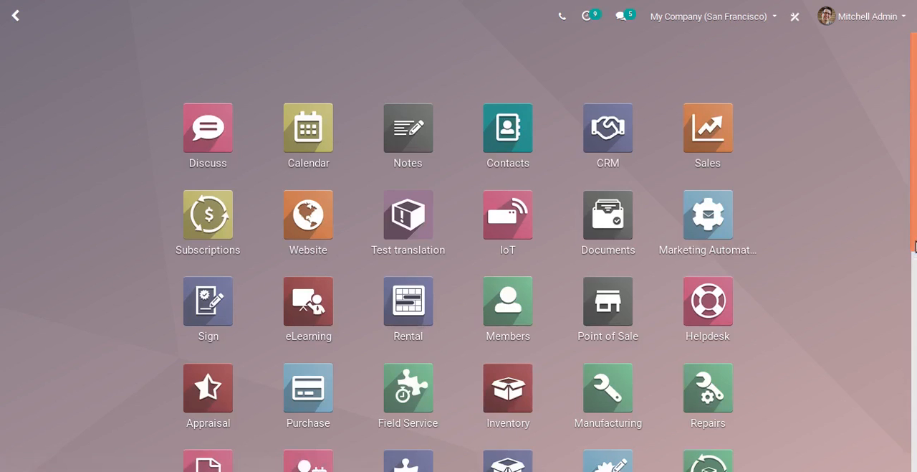
{"action": "type", "text": "apps"}
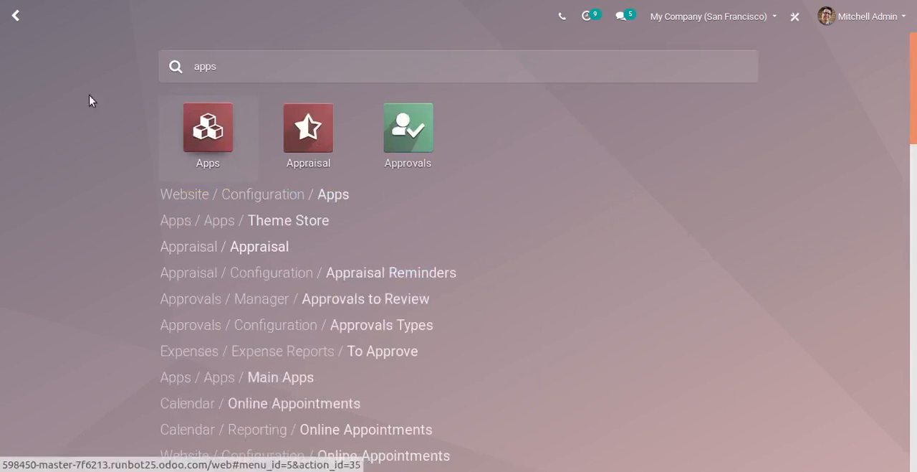
{"action": "left_click", "coordinate": [407, 127]}
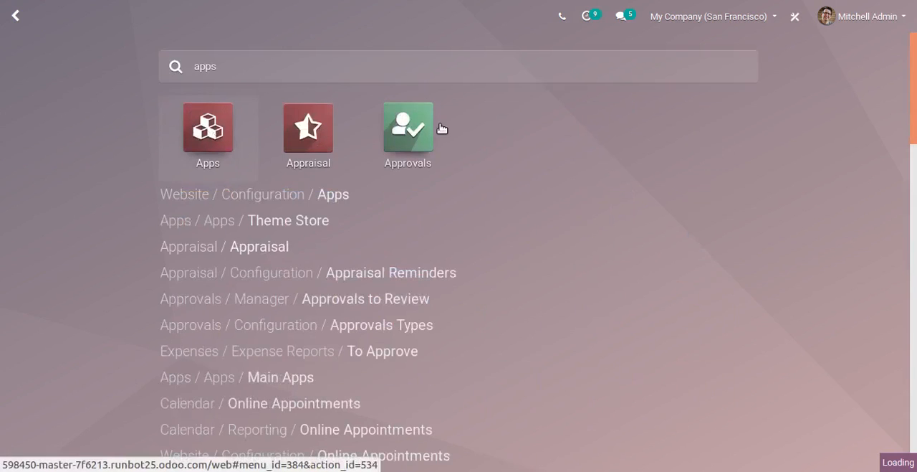
{"action": "left_click", "coordinate": [207, 127]}
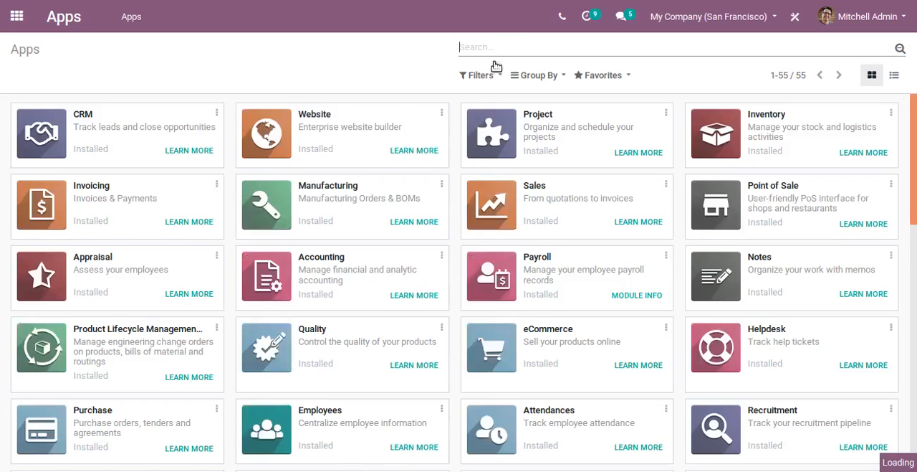
{"action": "type", "text": "skills"}
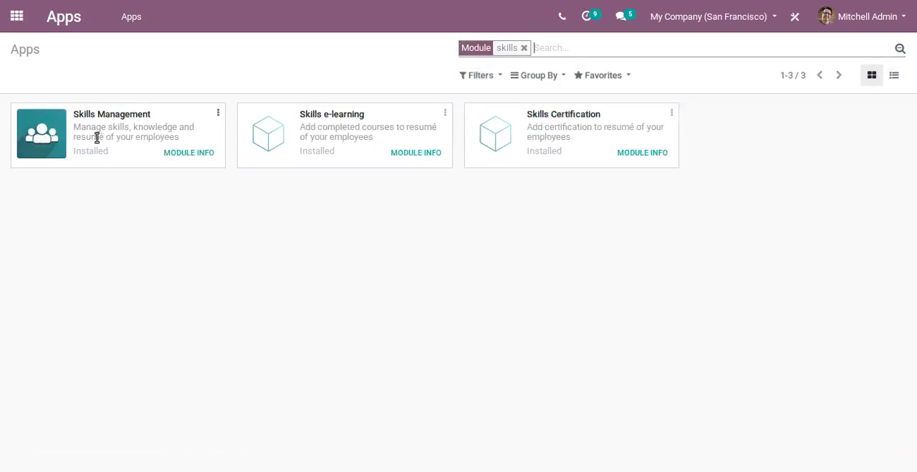
{"action": "mouse_move", "coordinate": [536, 92]}
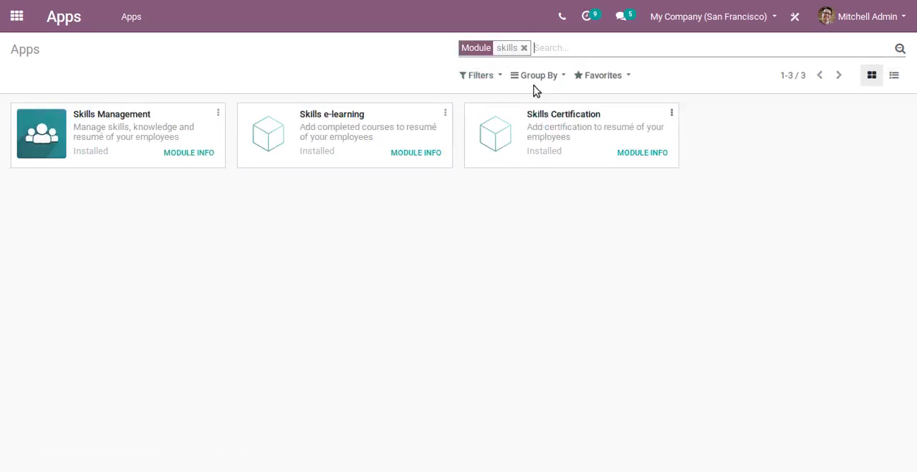
Step: Filter the module list by 'pres' to show Employee Presence Control as installed
{"action": "type", "text": "pres"}
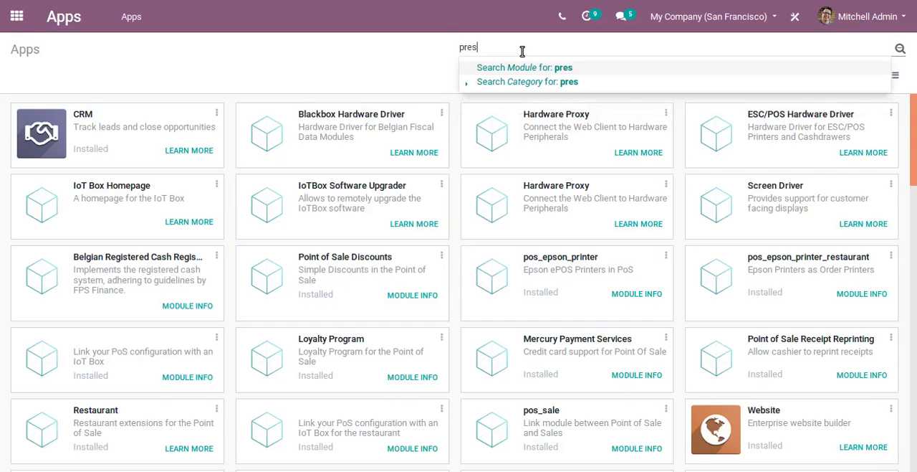
{"action": "left_click", "coordinate": [524, 66]}
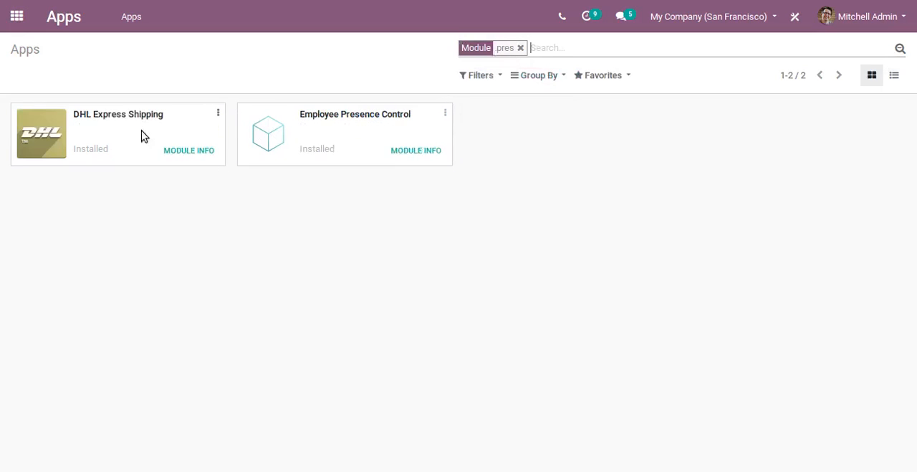
{"action": "mouse_move", "coordinate": [409, 121]}
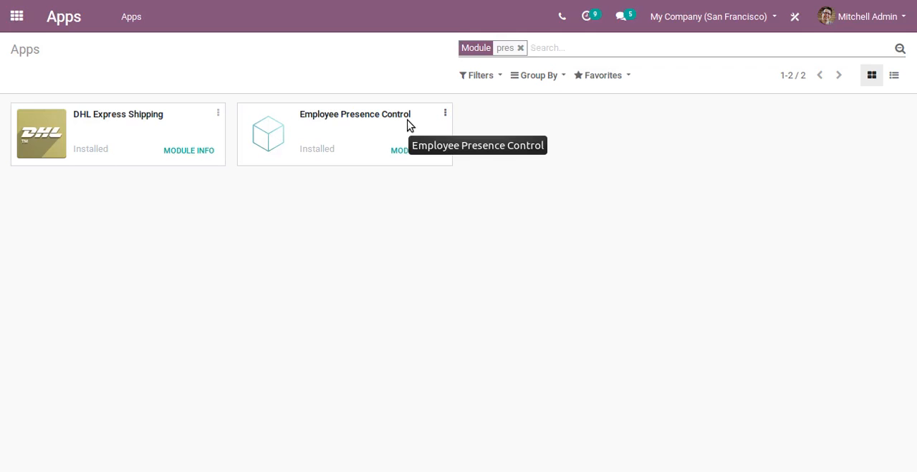
Step: Return to the home screen and scroll down to Employees, Attendances and Time Off
{"action": "left_click", "coordinate": [17, 16]}
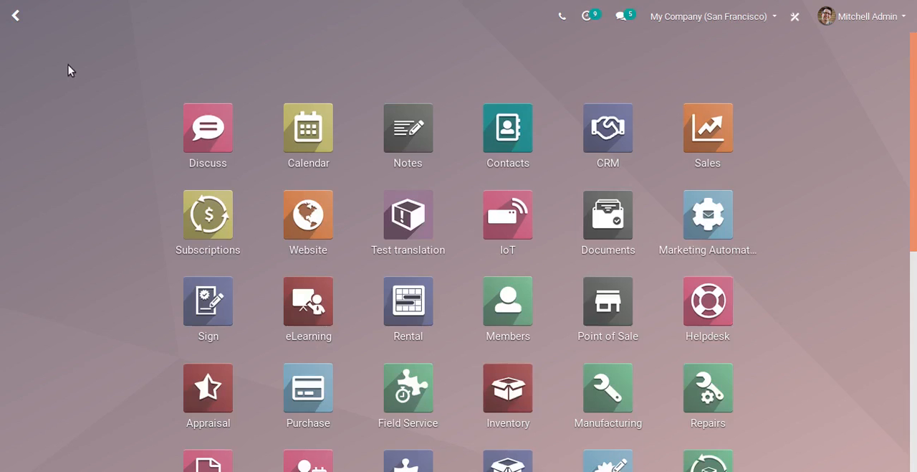
{"action": "mouse_move", "coordinate": [915, 143]}
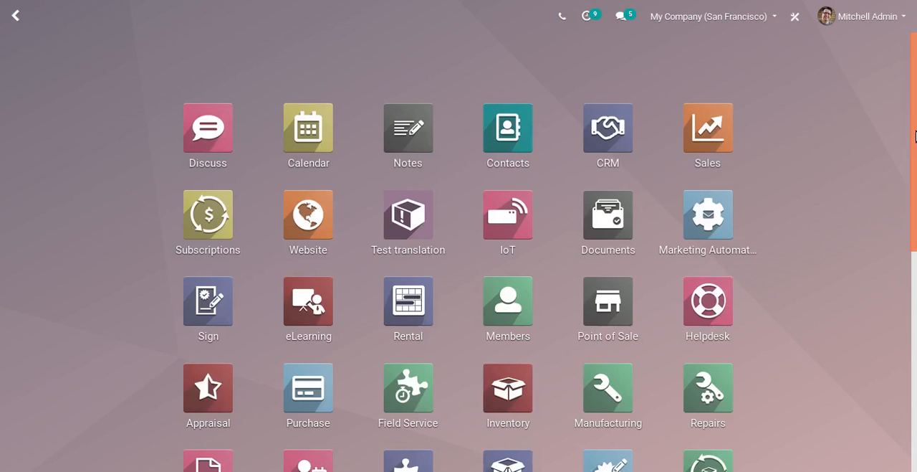
{"action": "scroll", "scroll_direction": "down", "scroll_amount": 3}
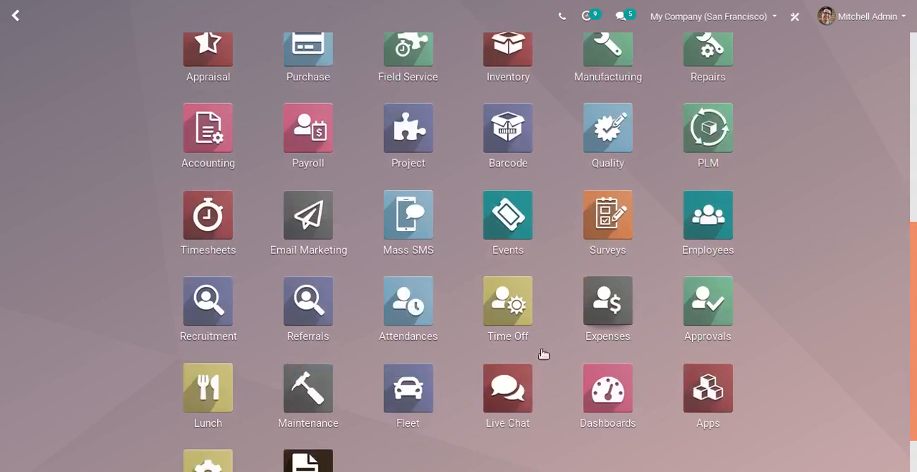
{"action": "mouse_move", "coordinate": [533, 347]}
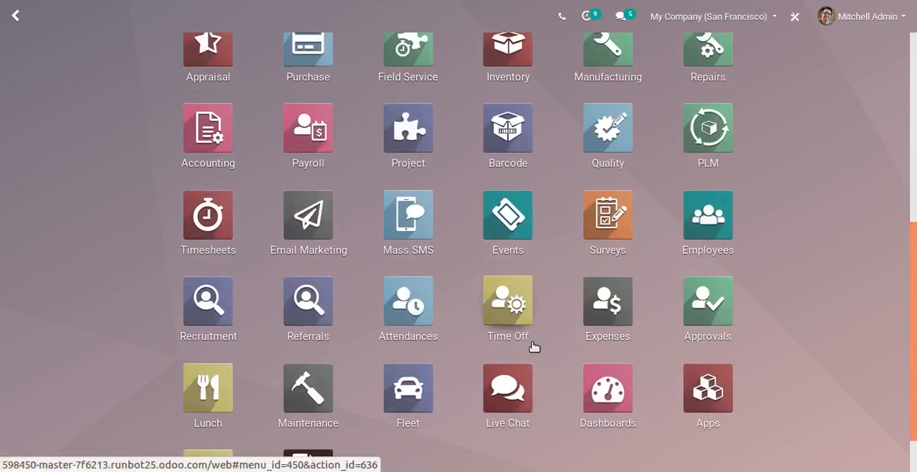